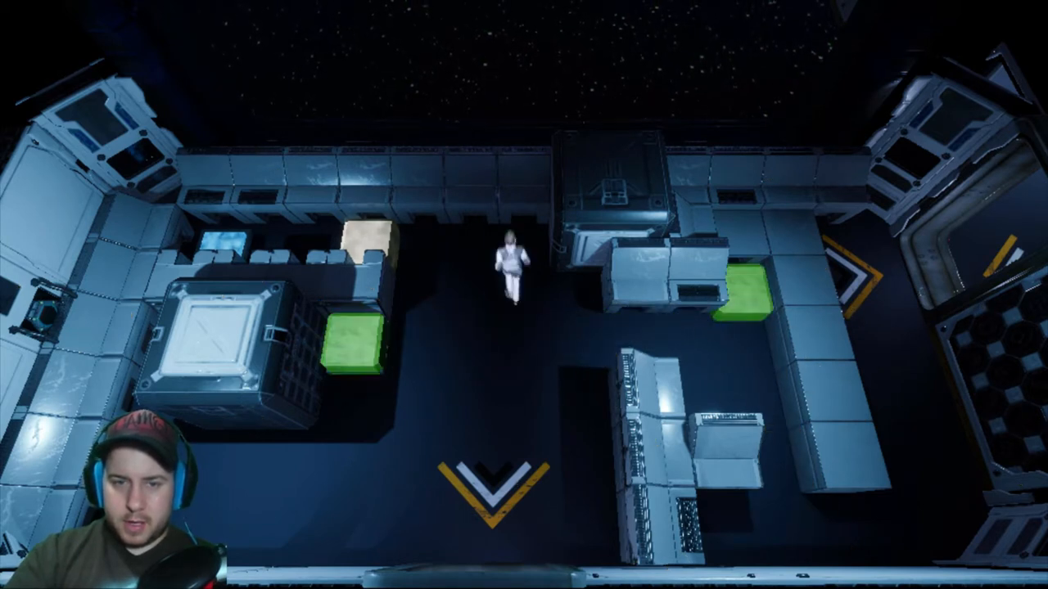
key(w)
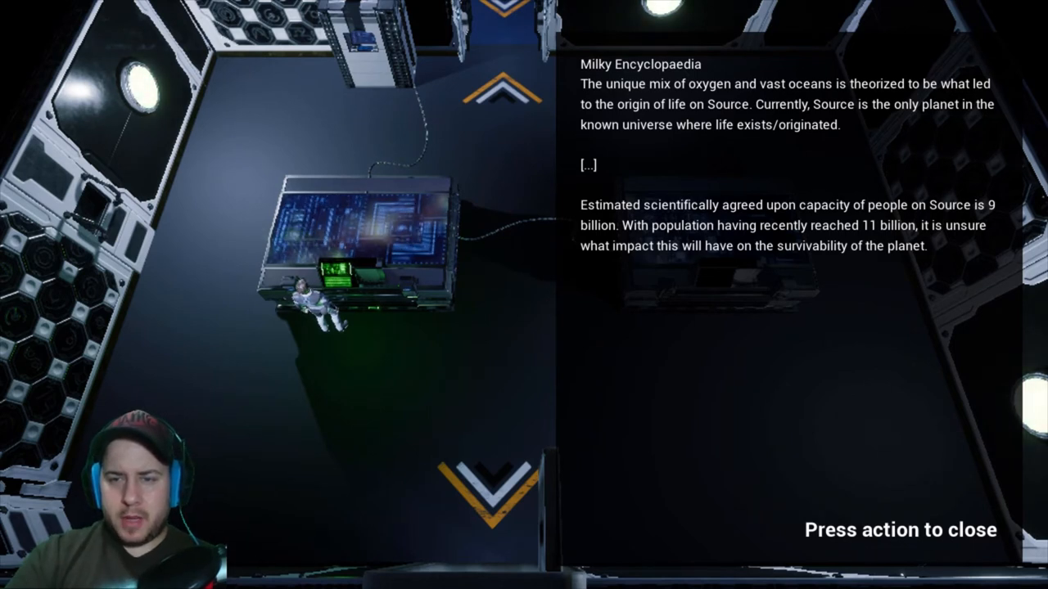
key(e)
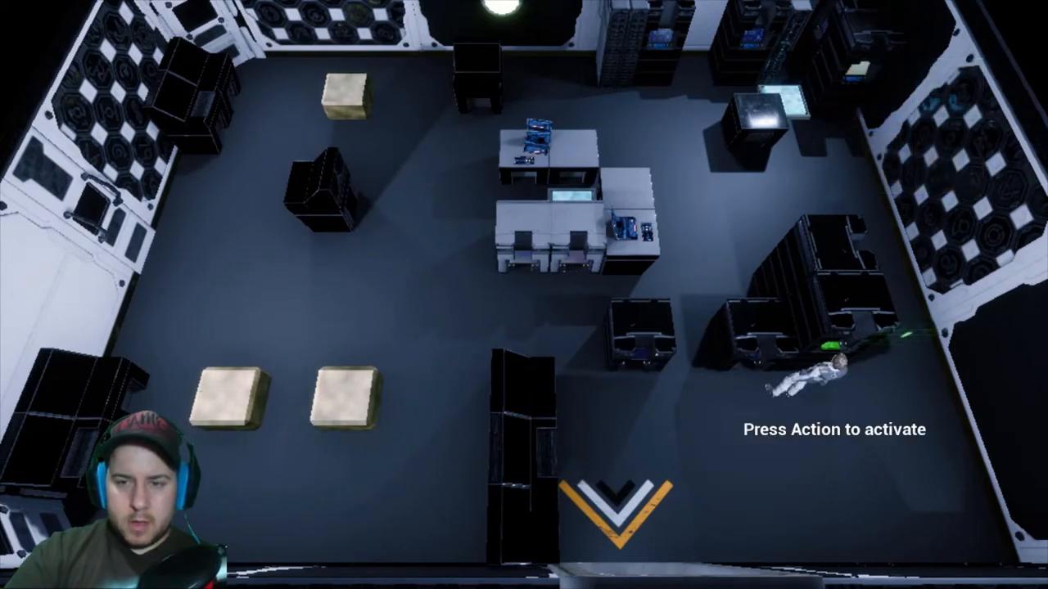
key(e)
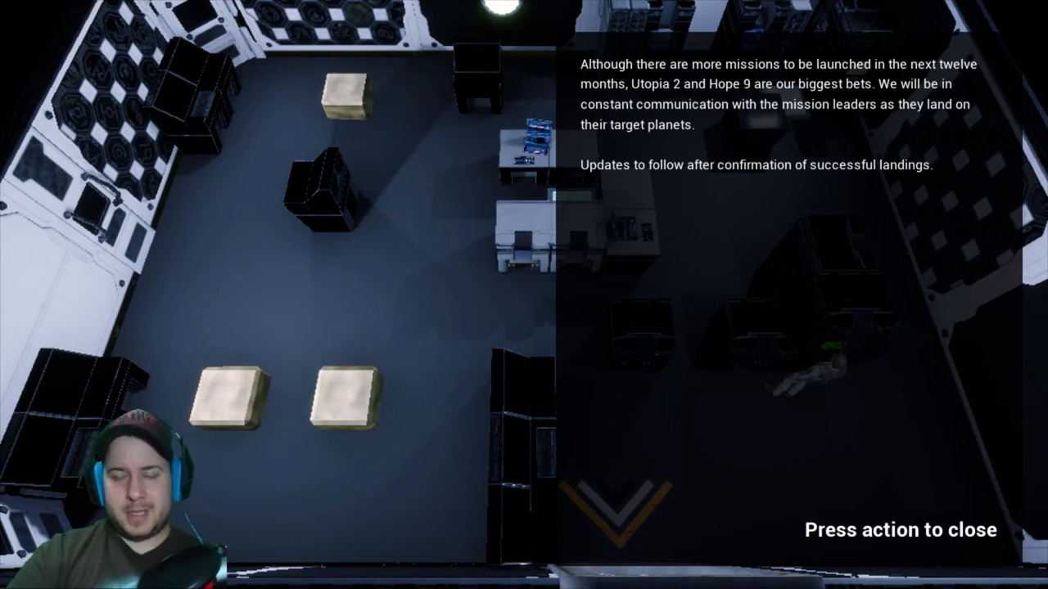
key(e)
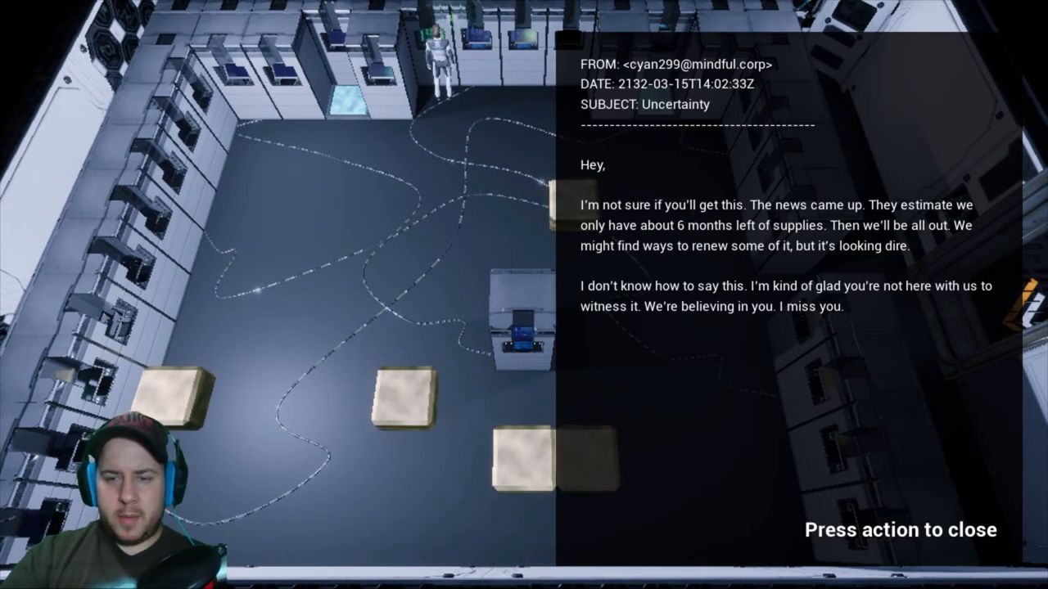
key(e)
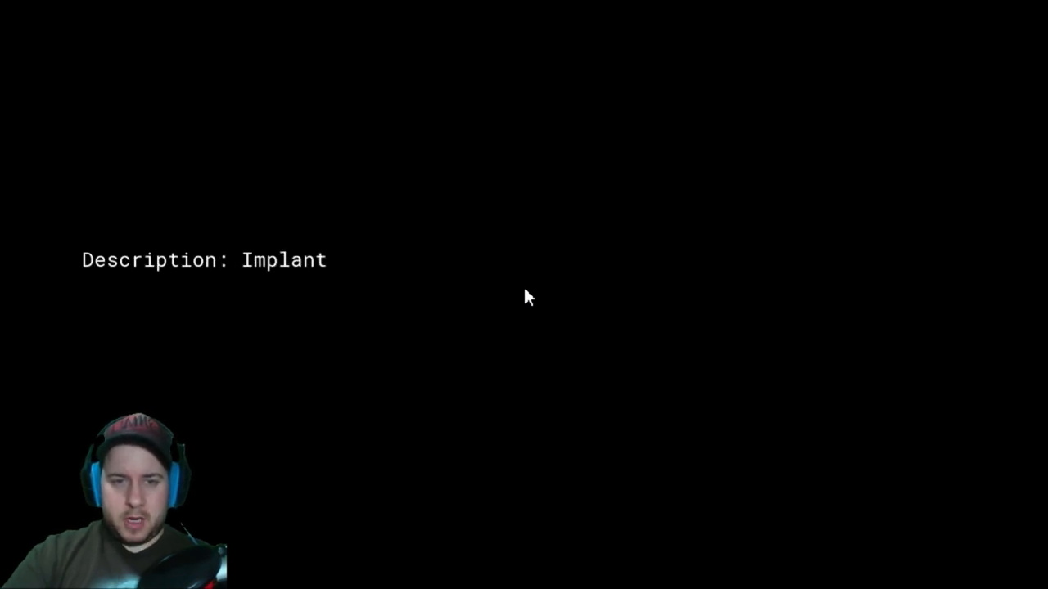
text(<MX-Q39> helps st)
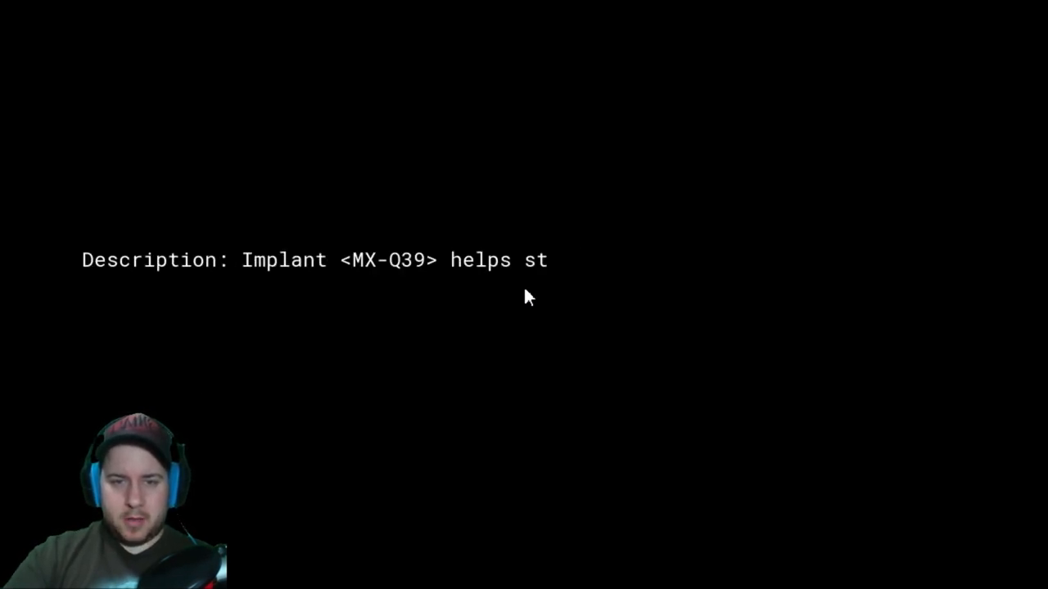
text(abilize brain waves,)
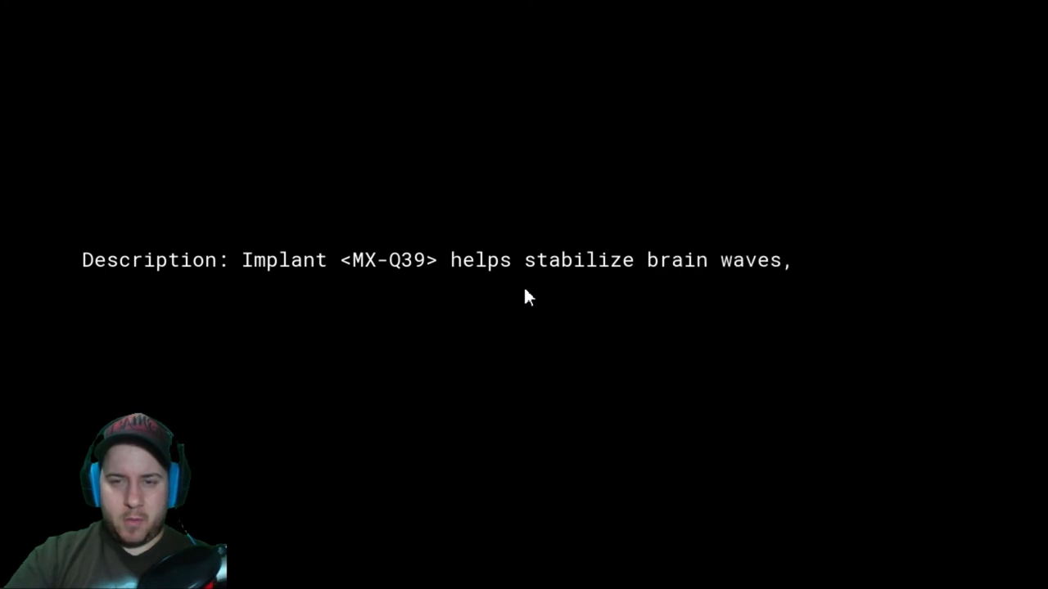